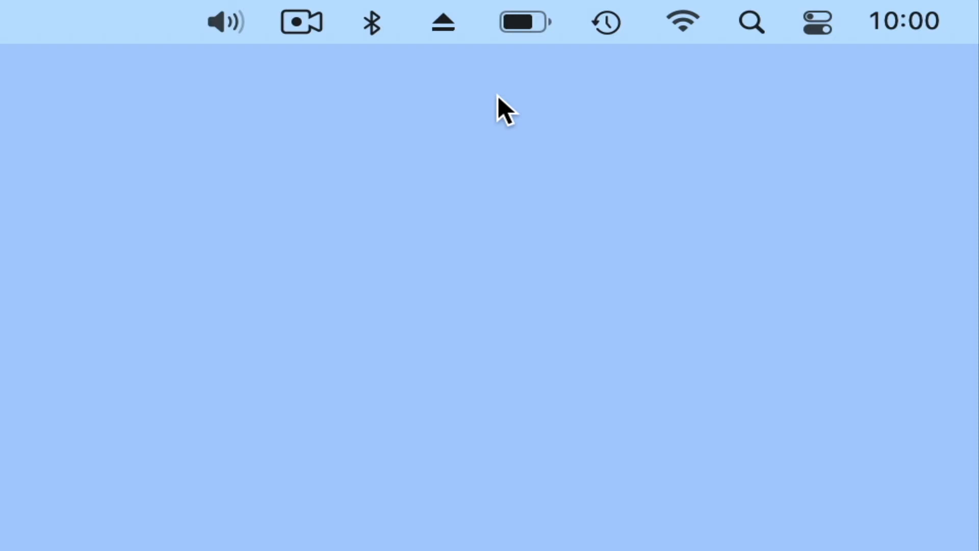
mouse_move(469, 109)
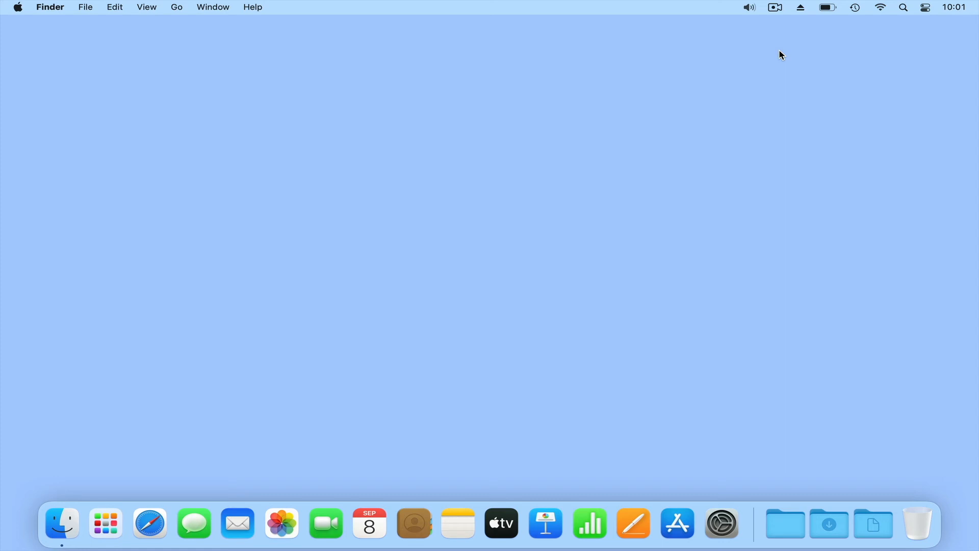
mouse_move(796, 366)
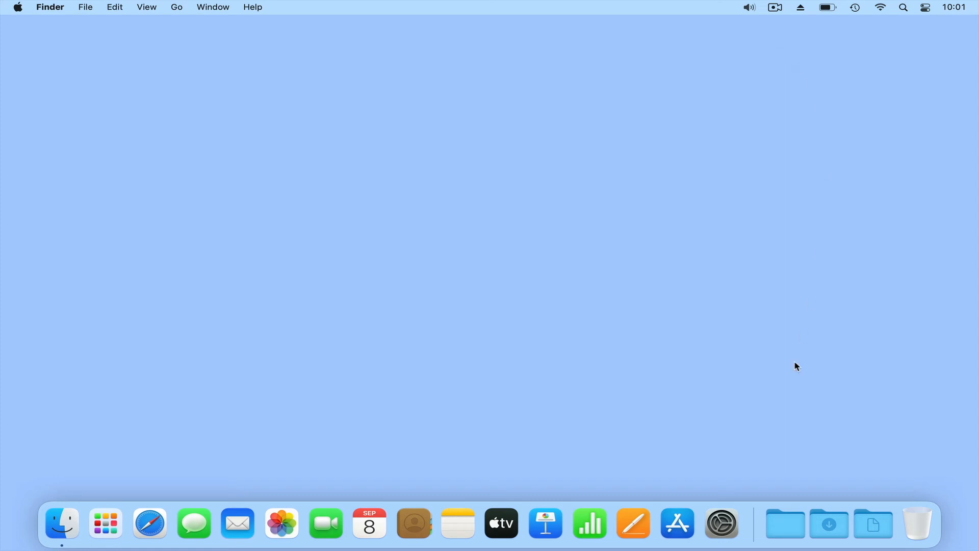
Step: Enable 'Show Bluetooth in menu bar' in the Bluetooth pane of System Preferences
left_click(721, 522)
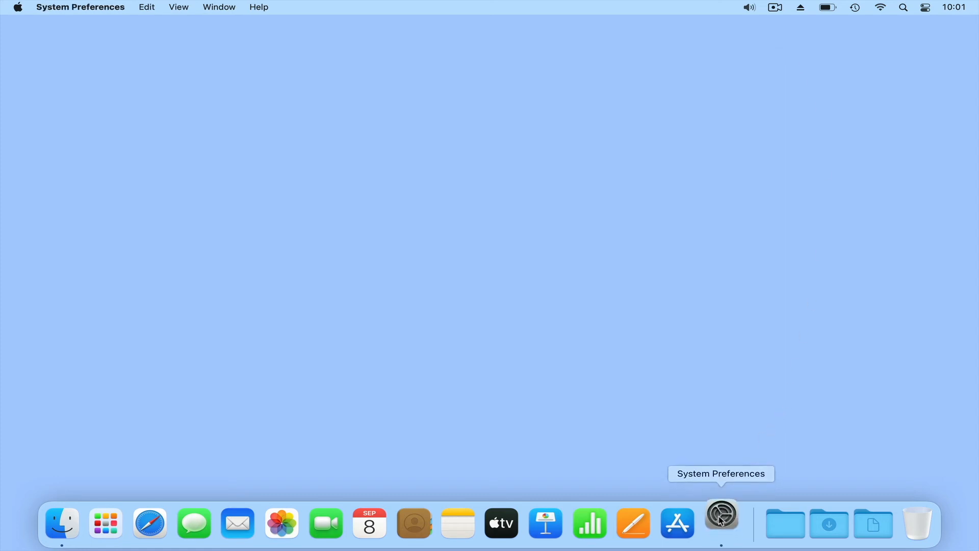
left_click(721, 523)
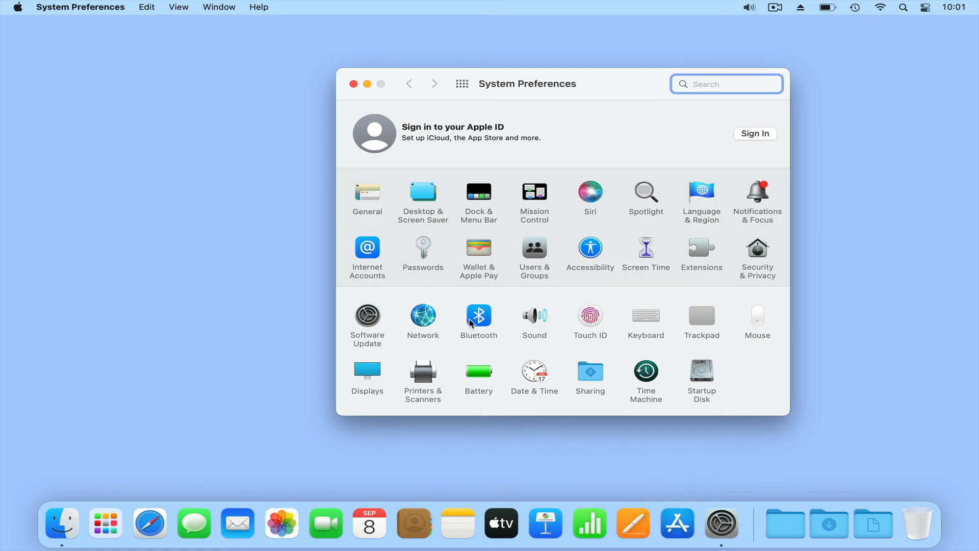
left_click(479, 316)
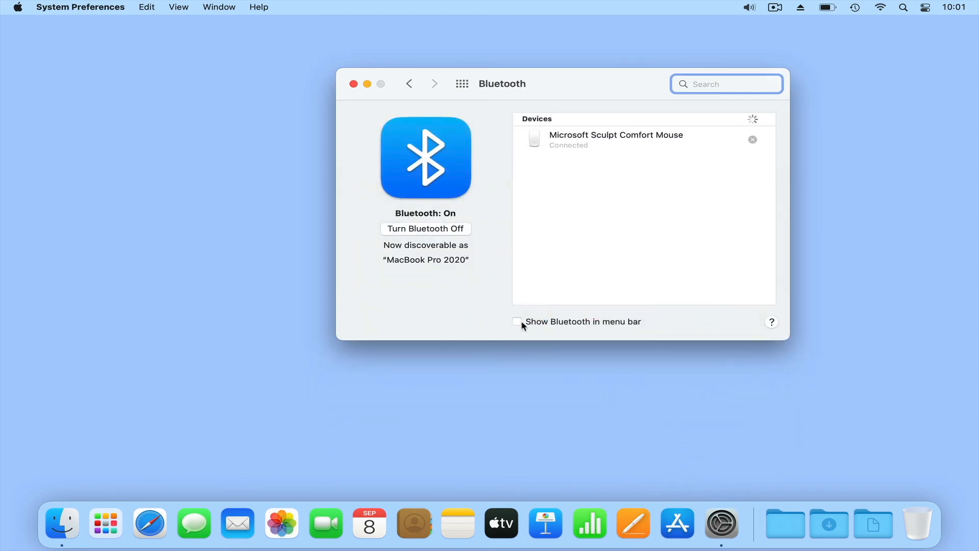
left_click(516, 321)
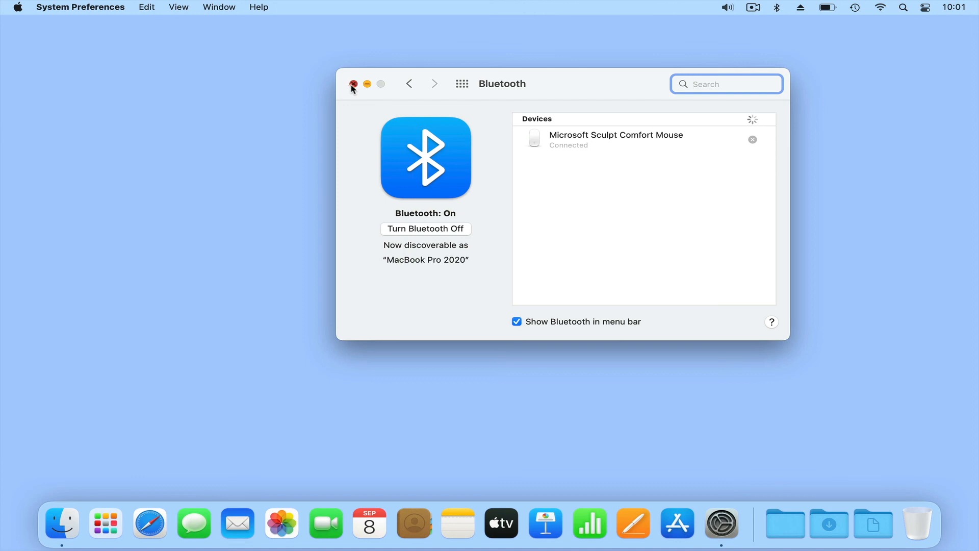